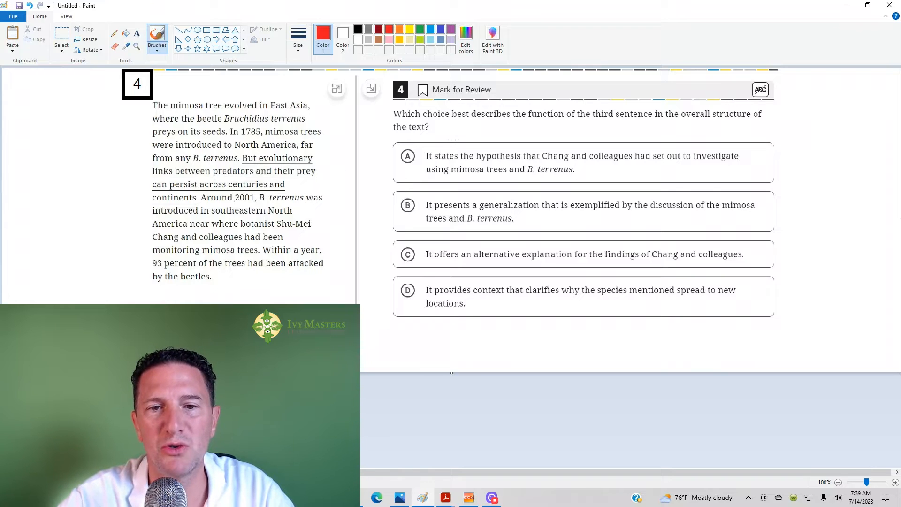
{"action": "mouse_move", "coordinate": [583, 128]}
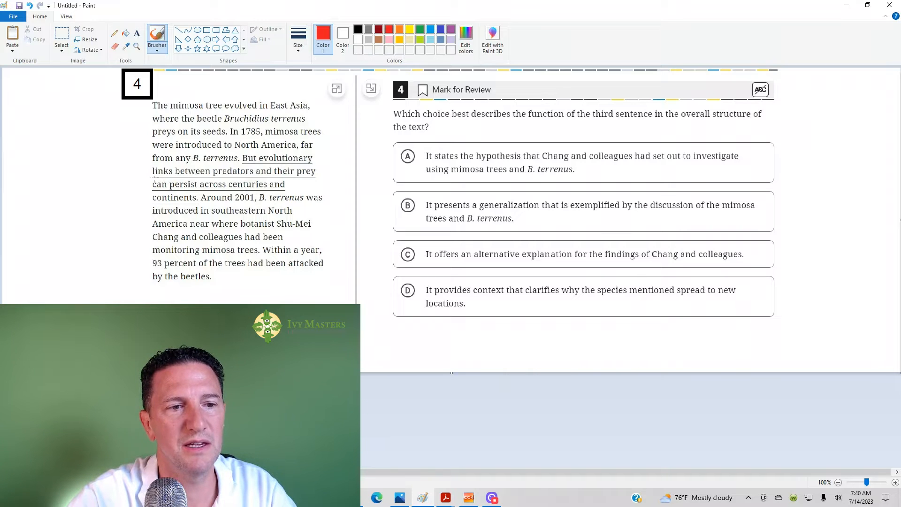
Underline the third sentence and the beetle and mimosa trees phrases in red.
{"action": "left_click_drag", "start_coordinate": [172, 177], "coordinate": [315, 177]}
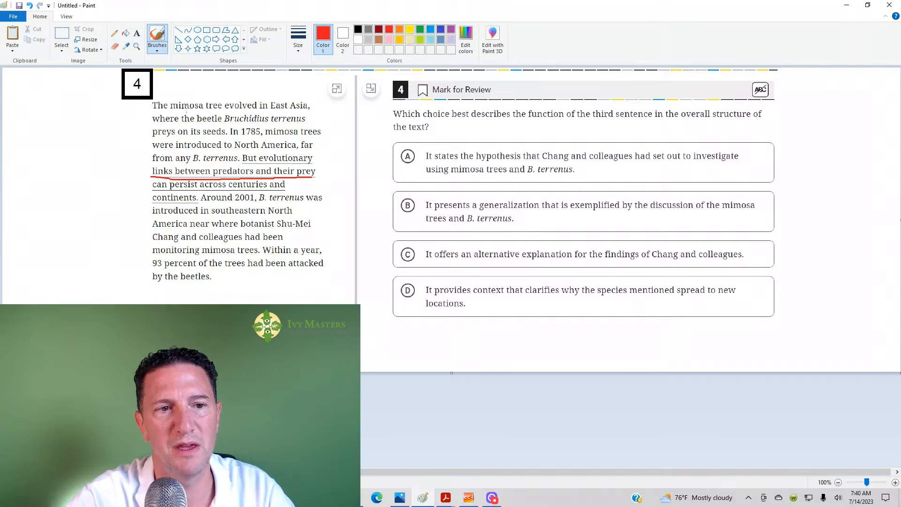
{"action": "left_click_drag", "start_coordinate": [199, 123], "coordinate": [267, 122]}
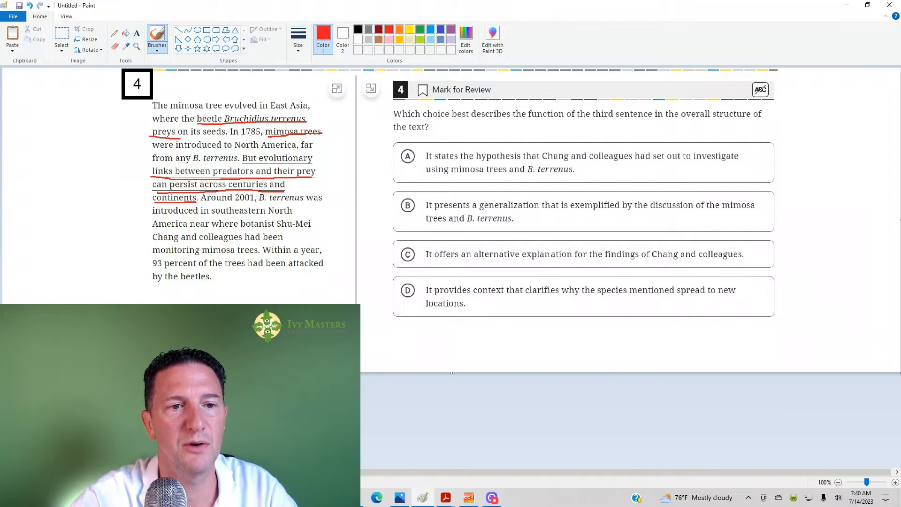
Draw red circles around the years 1785 and 2001 and around East Asia.
{"action": "left_click_drag", "start_coordinate": [240, 125], "coordinate": [263, 138]}
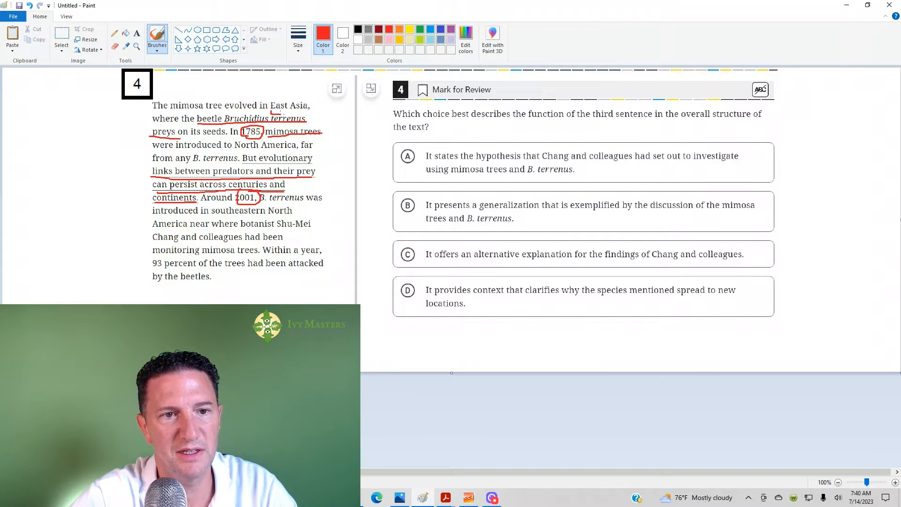
{"action": "left_click_drag", "start_coordinate": [271, 98], "coordinate": [313, 113]}
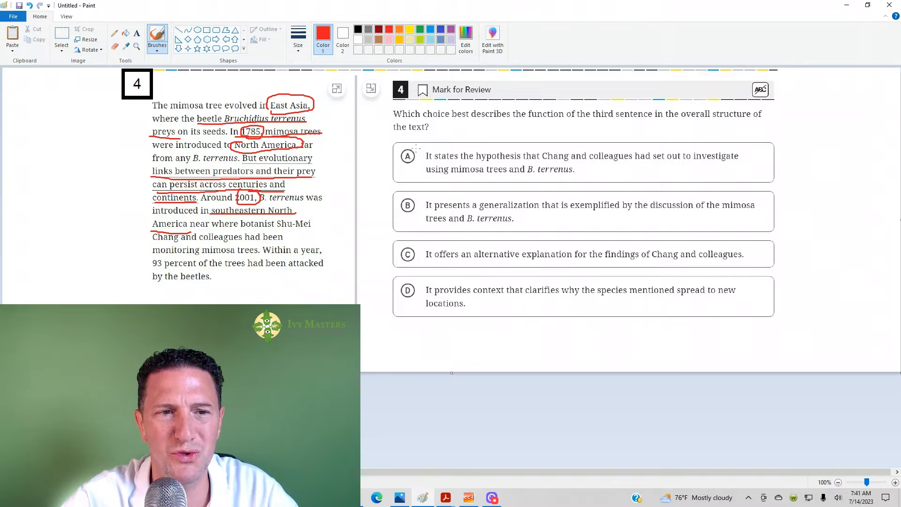
Mark answer choice A and underline 'monitoring mimosa trees' in red.
{"action": "left_click", "coordinate": [409, 155]}
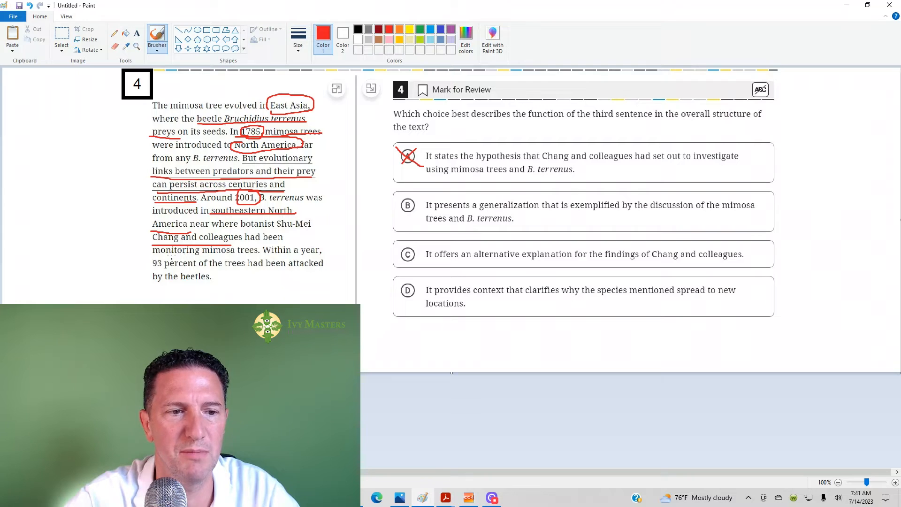
{"action": "left_click_drag", "start_coordinate": [152, 256], "coordinate": [259, 256]}
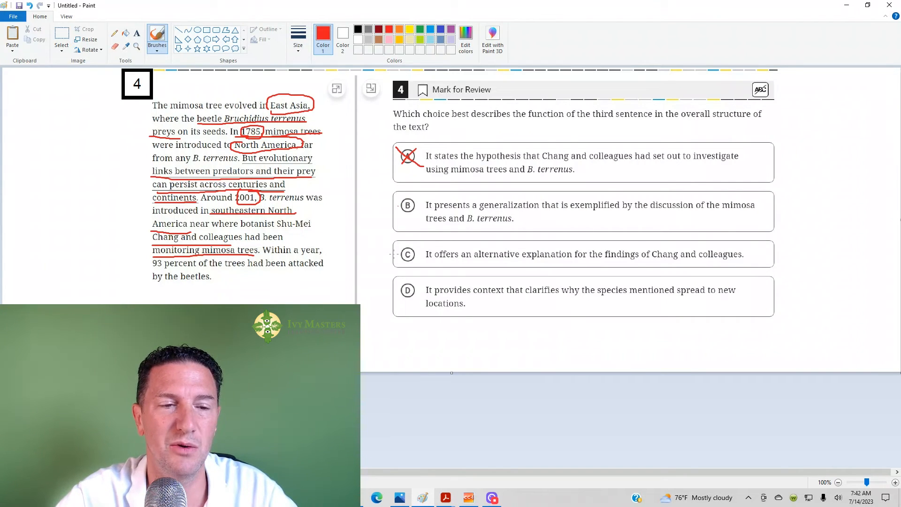
Draw red X marks over answer letters C and D.
{"action": "left_click", "coordinate": [404, 247]}
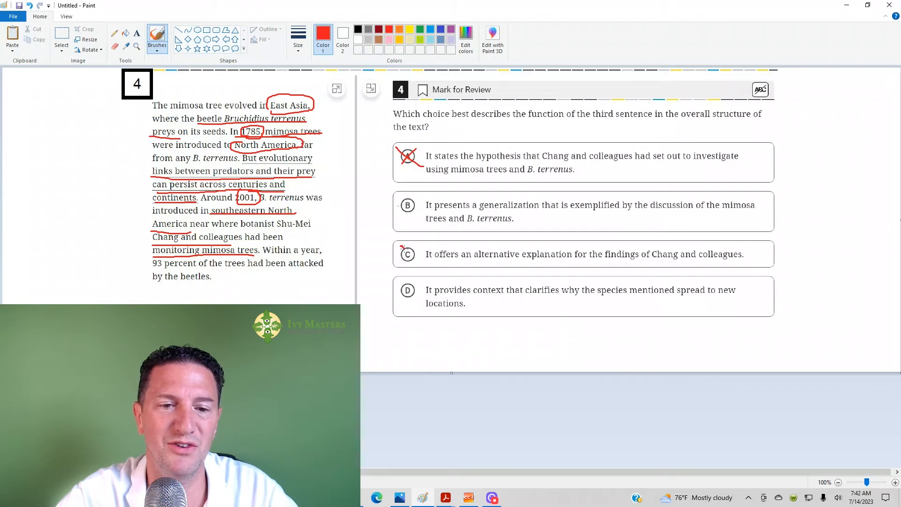
{"action": "left_click", "coordinate": [407, 254]}
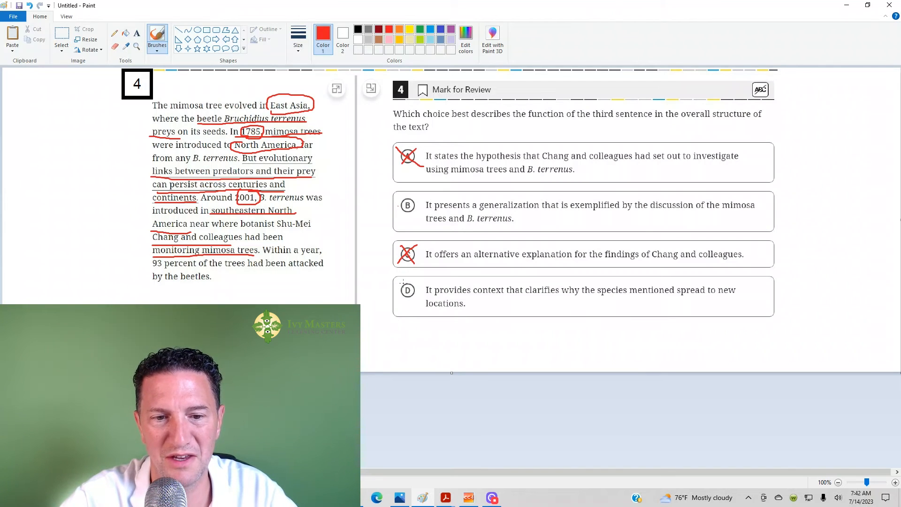
{"action": "left_click", "coordinate": [408, 290]}
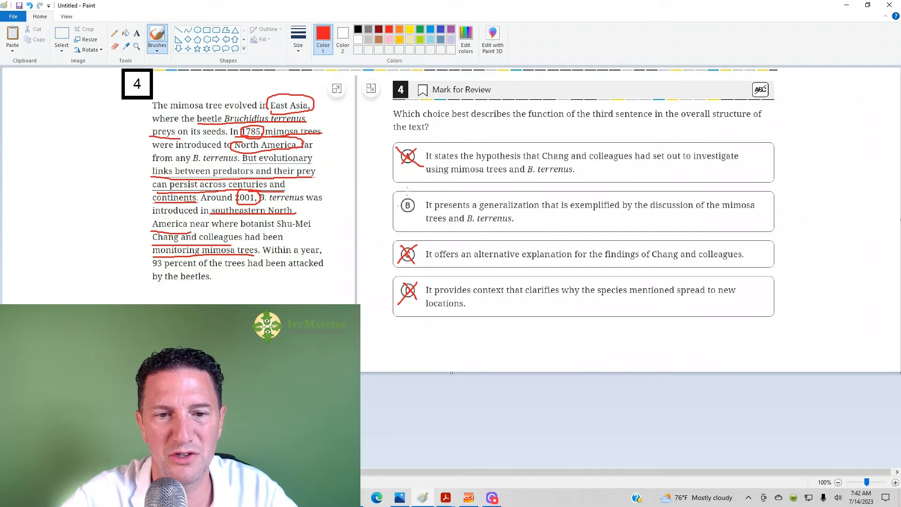